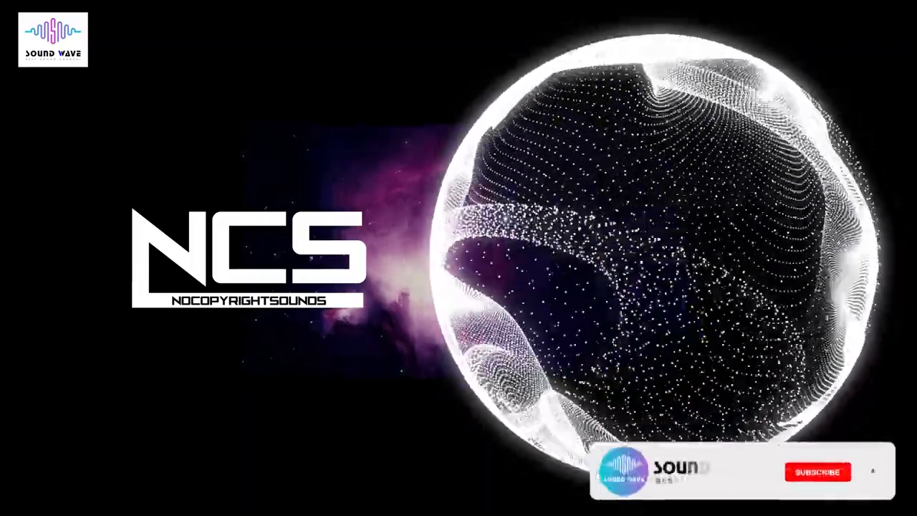
Let the NCS visualizer play until the SOUND WAVE overlay shows Subscribed with the bell on
click(818, 472)
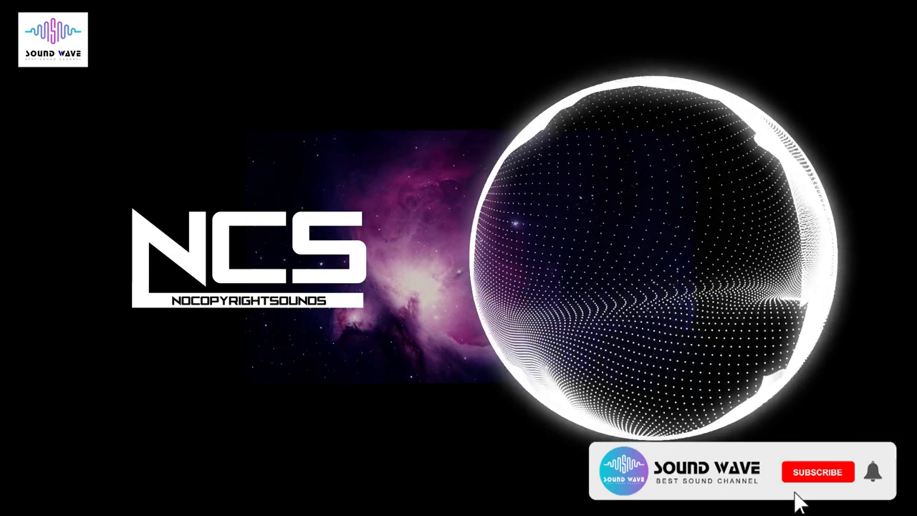
click(817, 471)
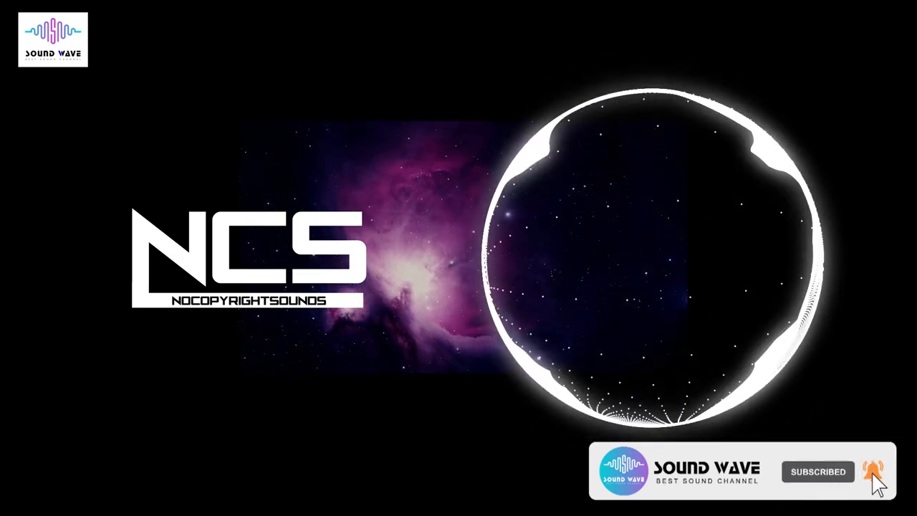